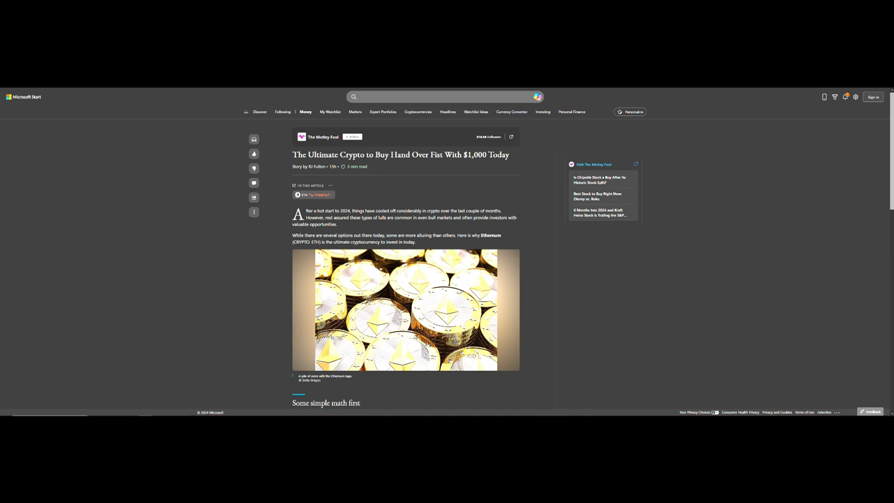
# Leave the Motley Fool crypto article for CoinMarketCap's cryptocurrency prices by market cap page.
pyautogui.click(433, 96)
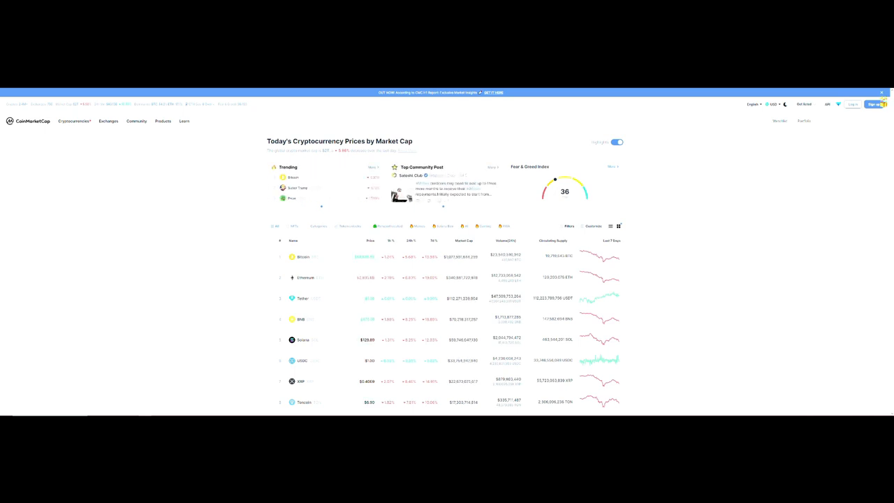
pyautogui.scroll(-3)
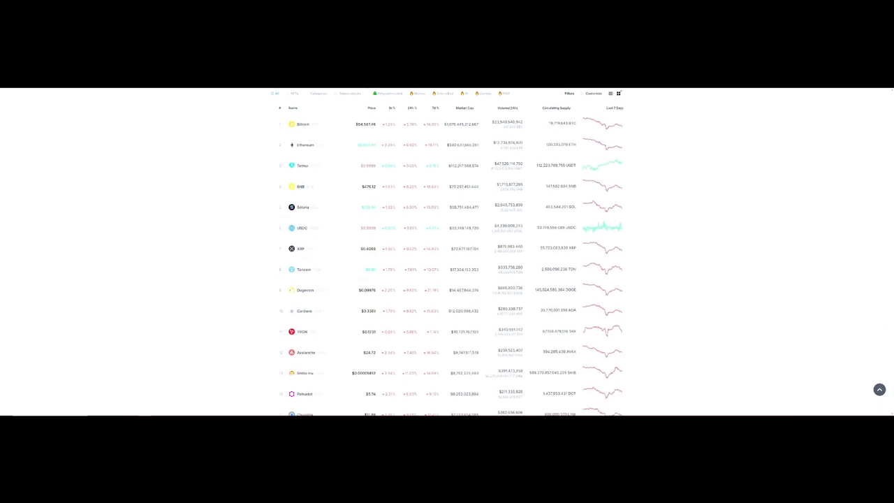
pyautogui.scroll(-3)
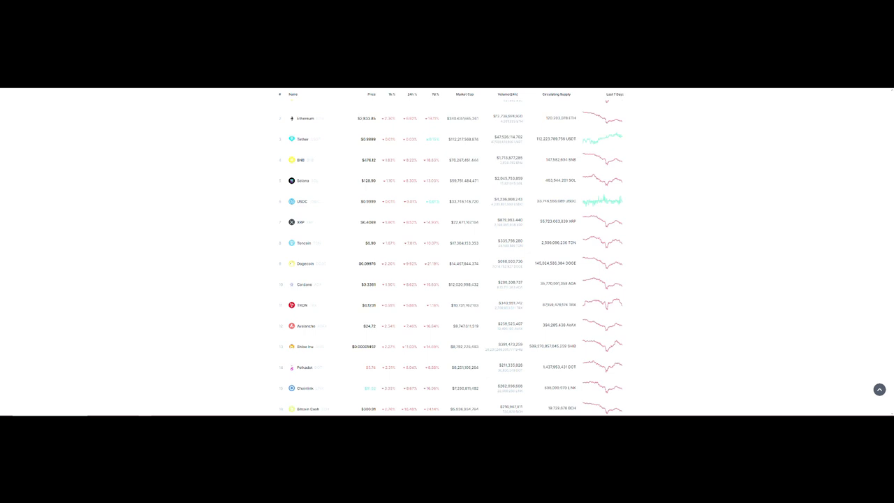
# View TRON's details page, return to the price list, and open XRP's page.
pyautogui.click(302, 305)
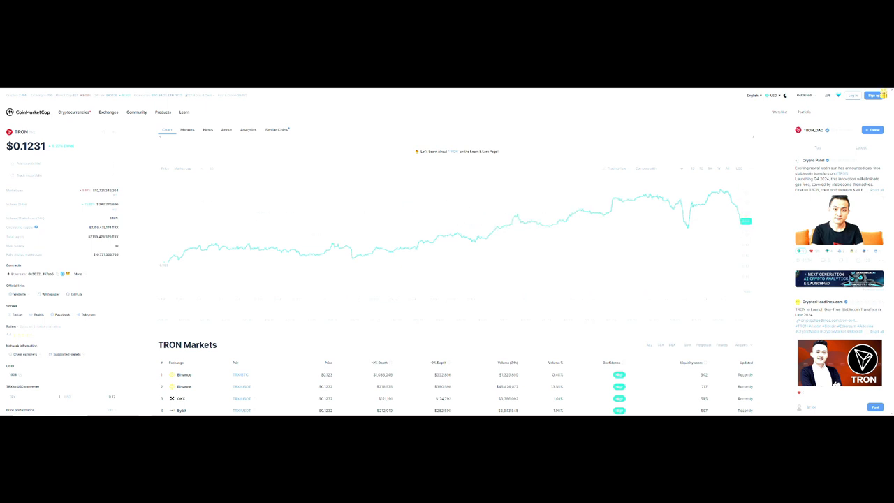
pyautogui.click(28, 111)
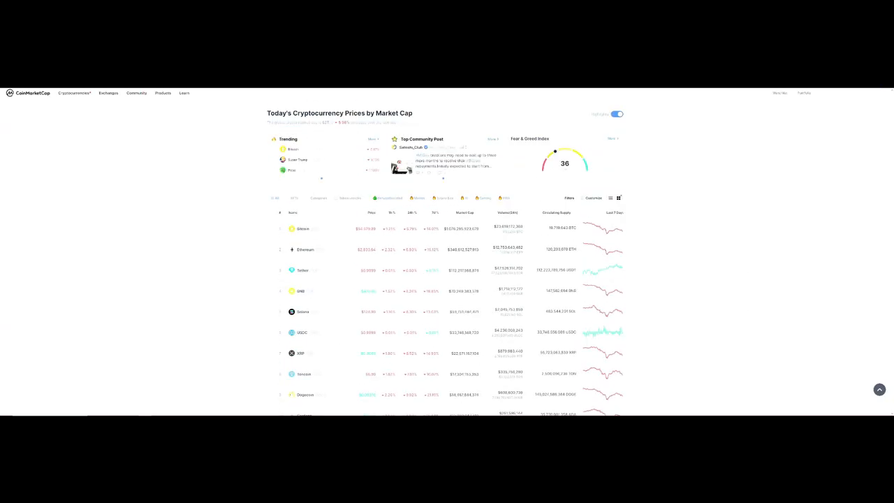
pyautogui.click(300, 353)
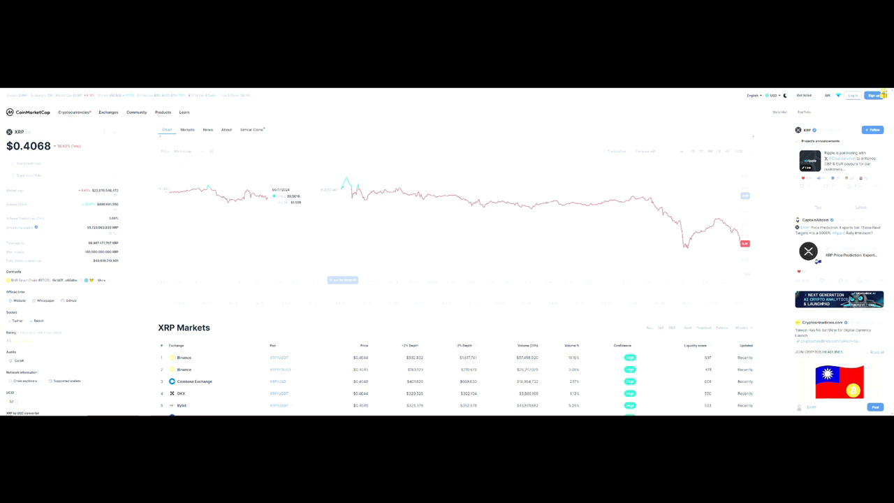
pyautogui.moveTo(510, 189)
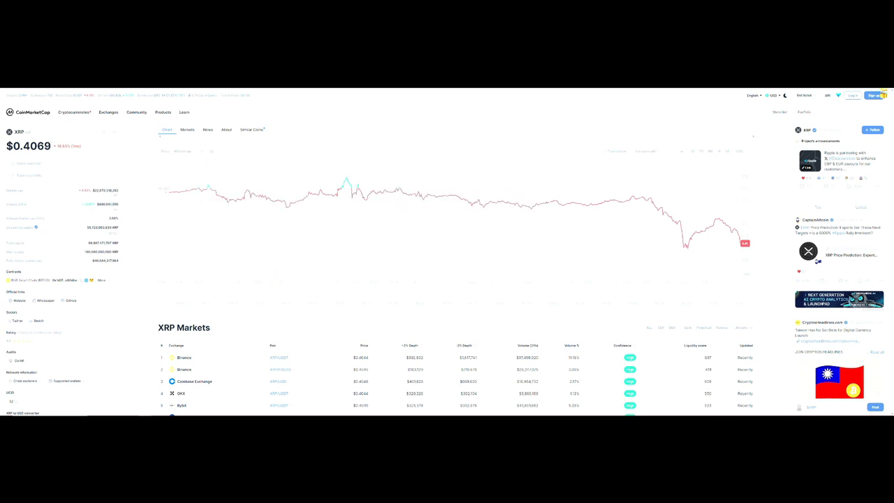
pyautogui.moveTo(347, 183)
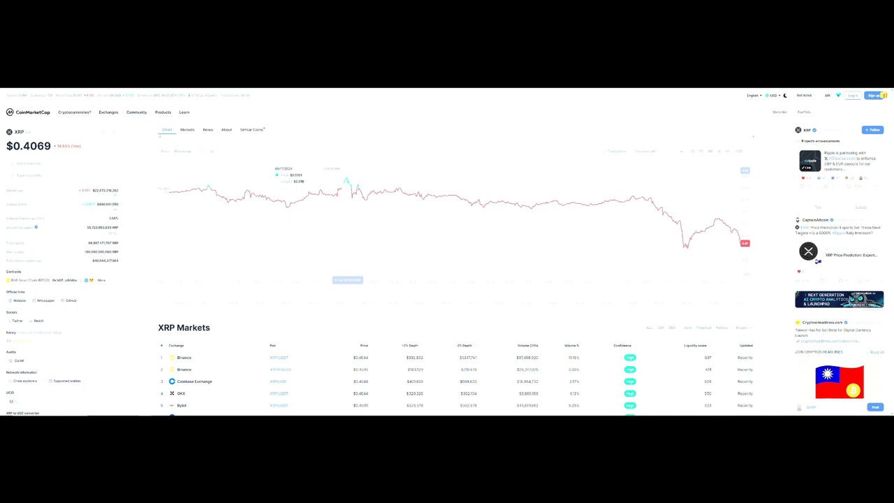
pyautogui.moveTo(351, 188)
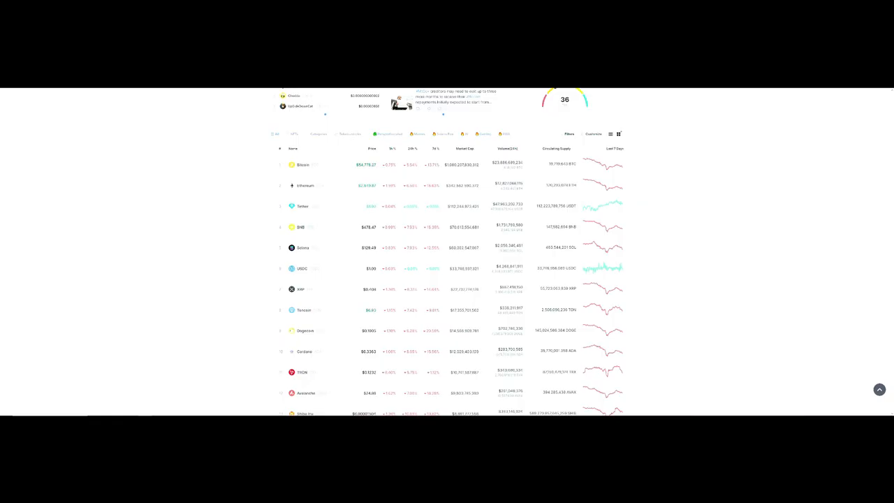
# Scroll down the CoinMarketCap page toward the Shiba Inu news link.
pyautogui.scroll(-3)
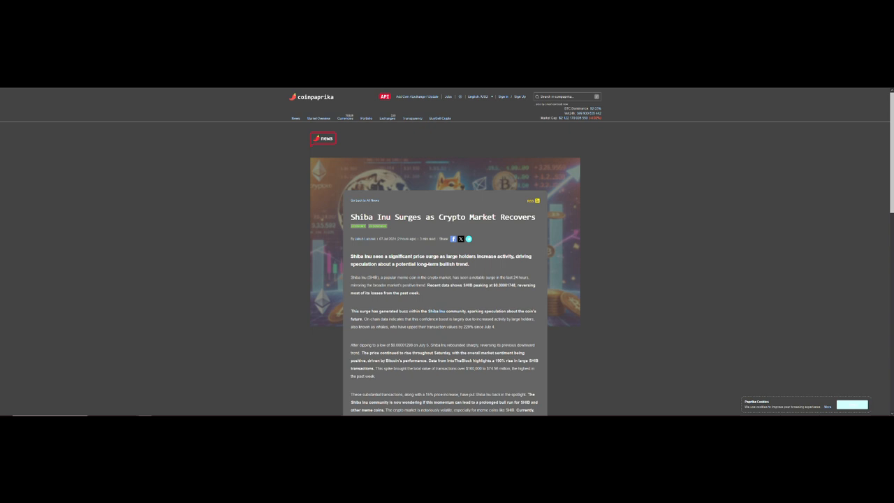
pyautogui.scroll(-3)
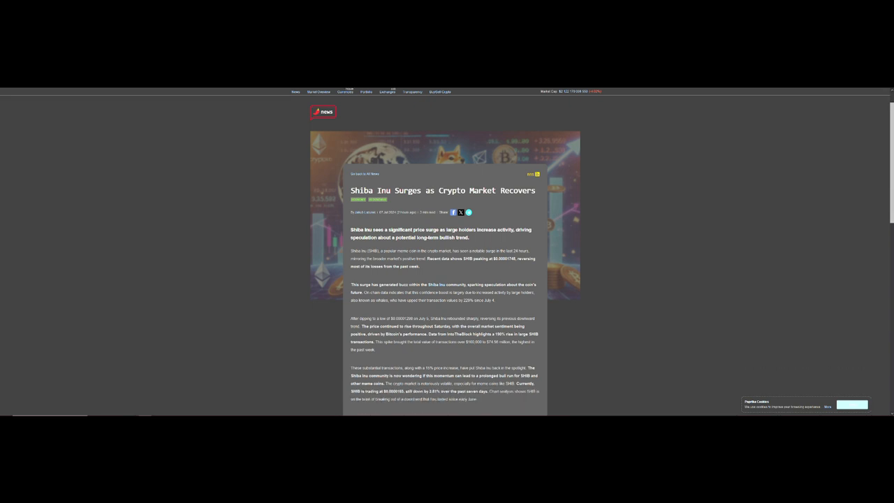
pyautogui.scroll(-3)
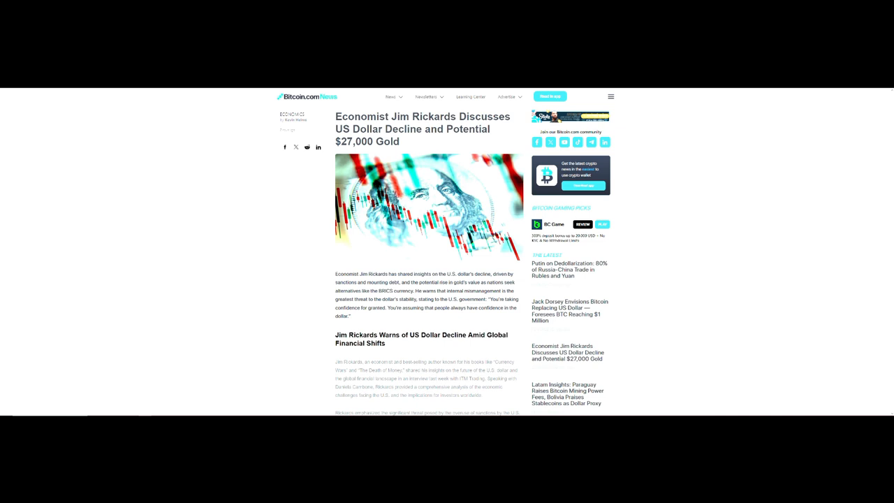
# Highlight a word in the Jim Rickards dollar-decline article headline.
pyautogui.doubleClick(342, 133)
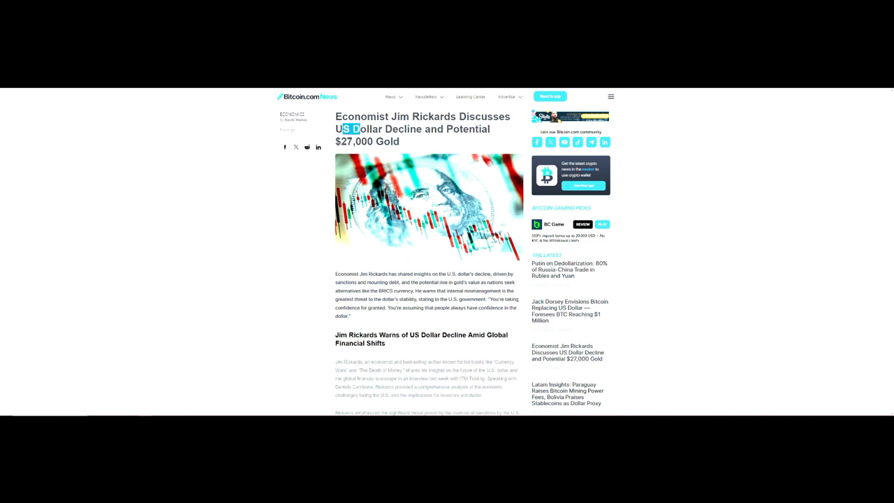